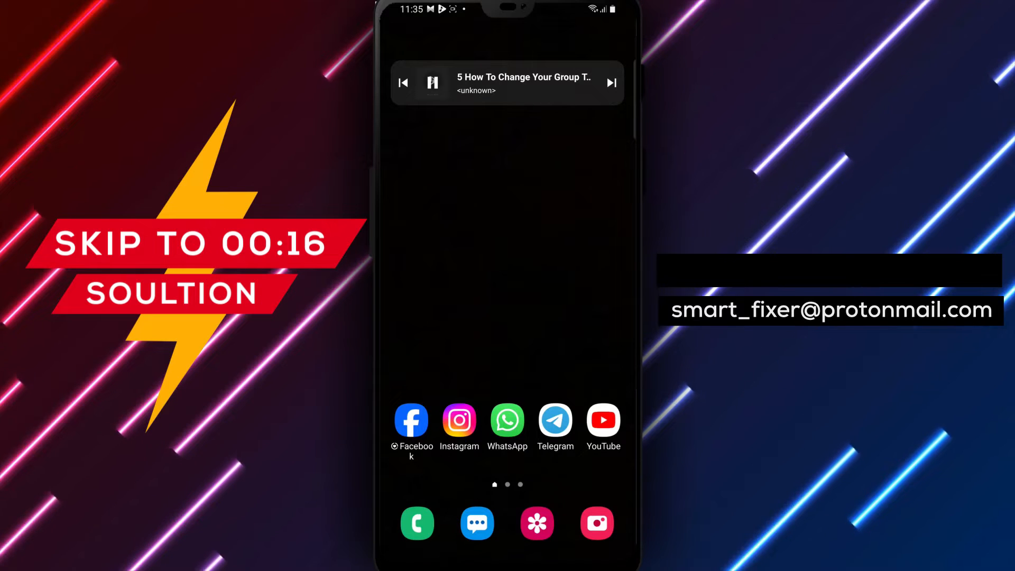
Launch Telegram and open the شغلات group chat's info page
click(555, 421)
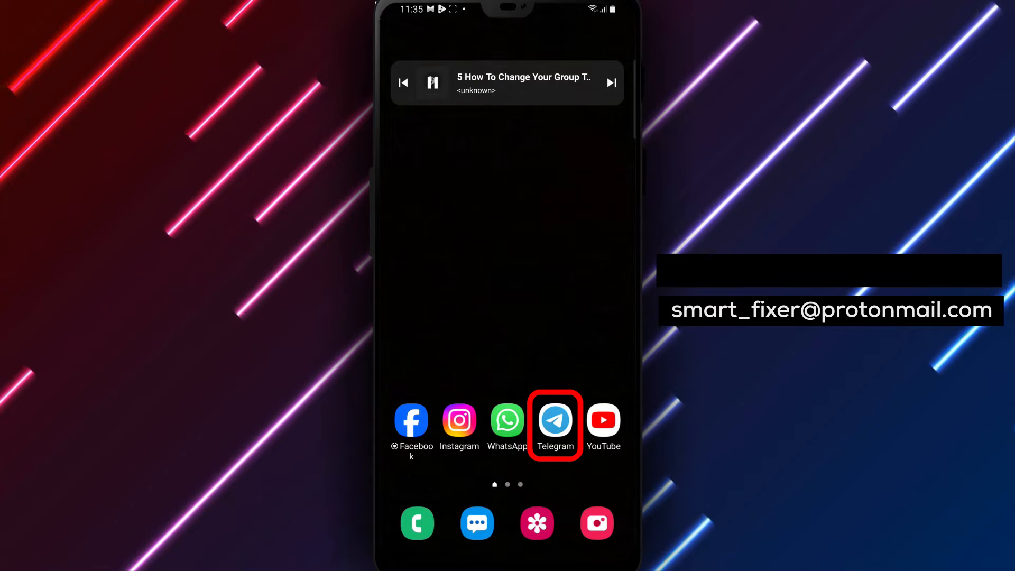
click(554, 420)
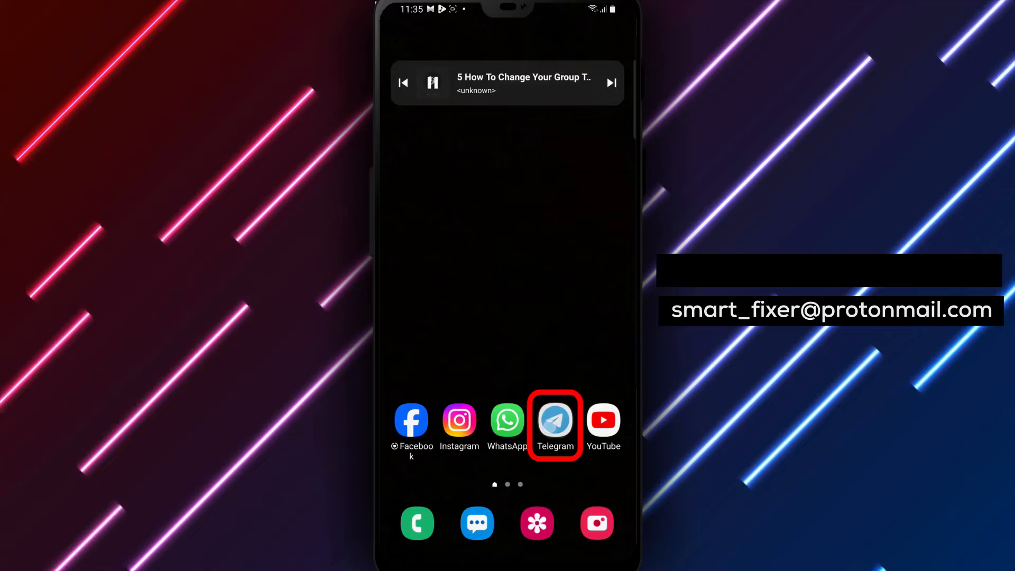
click(554, 419)
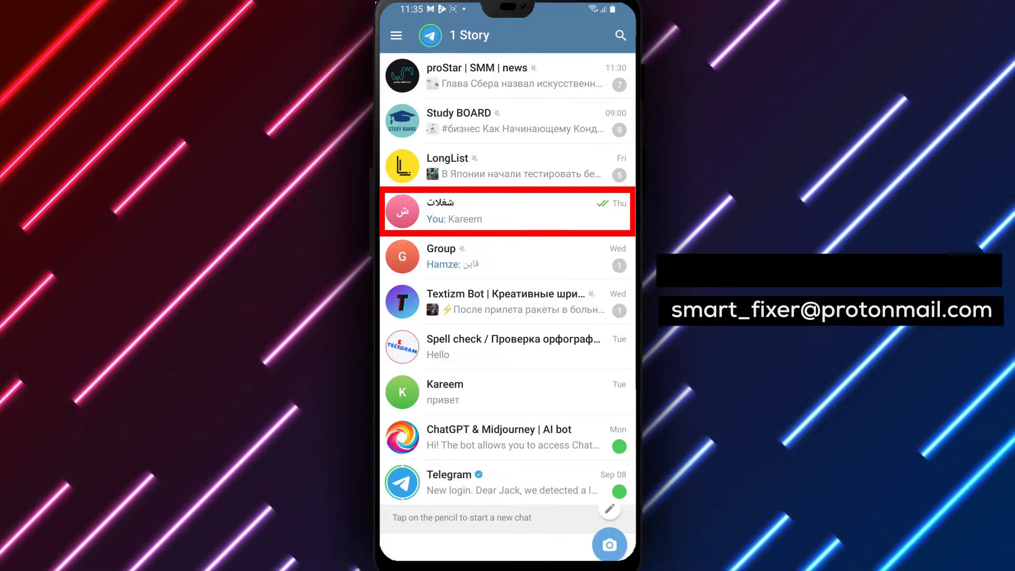
click(507, 211)
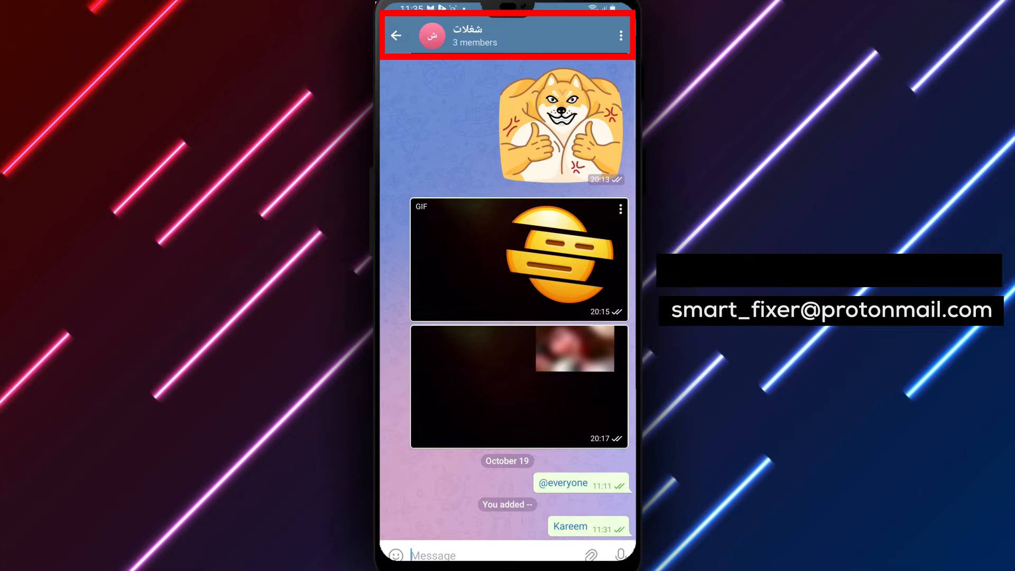
click(466, 35)
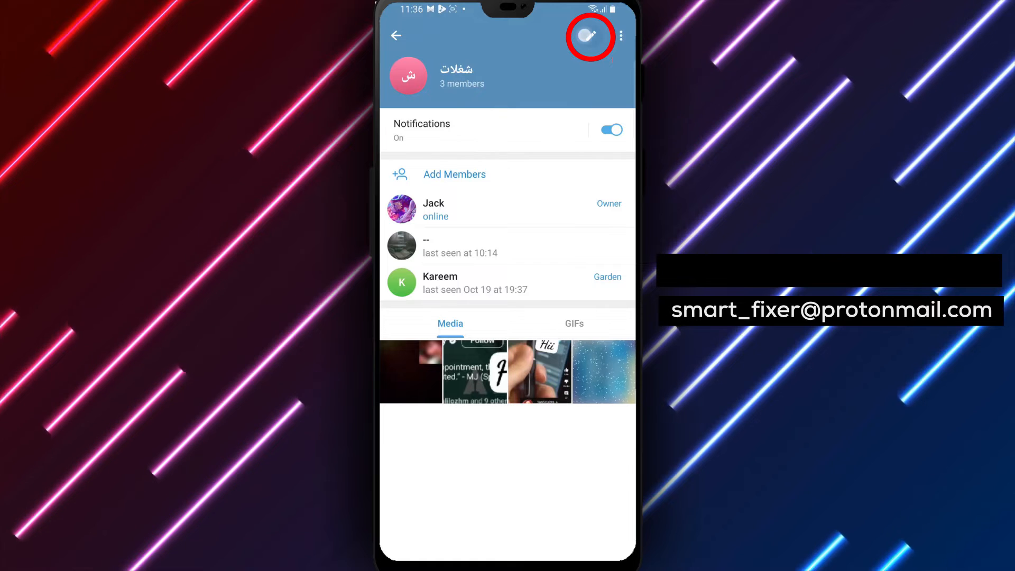
Enter the group's edit page and bring up its Group Type options
click(590, 35)
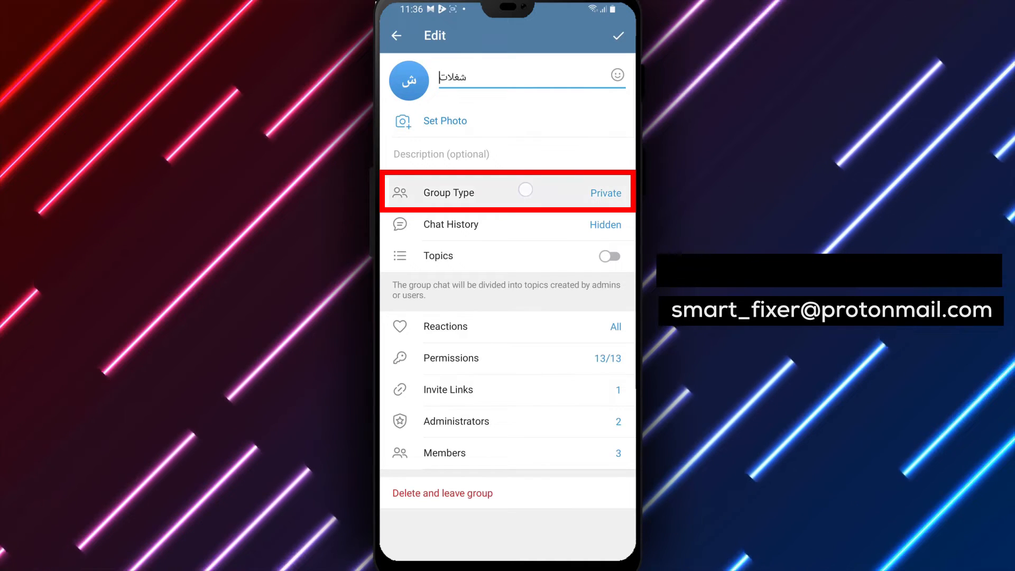
click(507, 193)
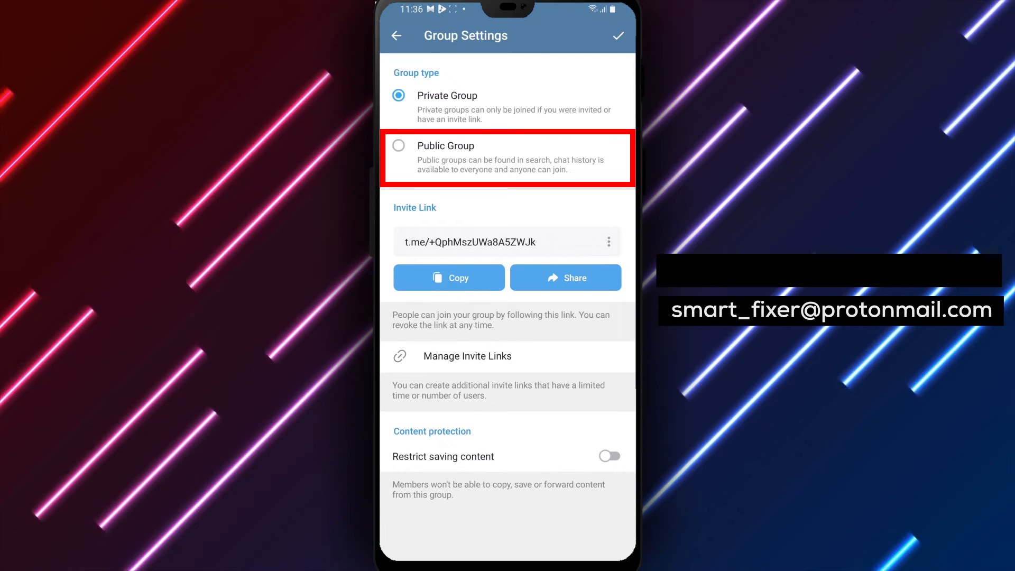
Select Public Group as the group's type
click(524, 159)
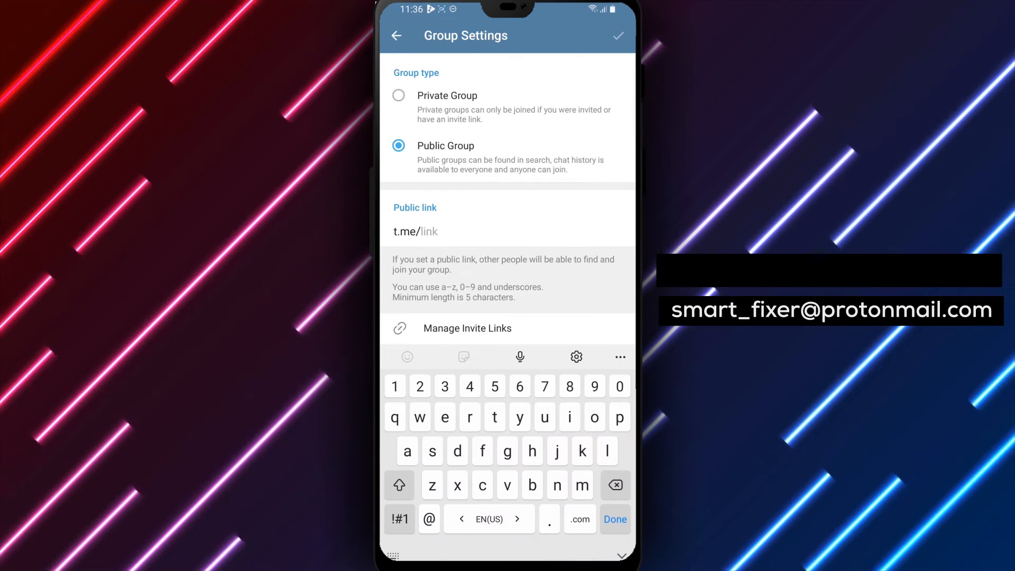
Set the public link to t.me/thingsnnnn and save the group edits
text(thing)
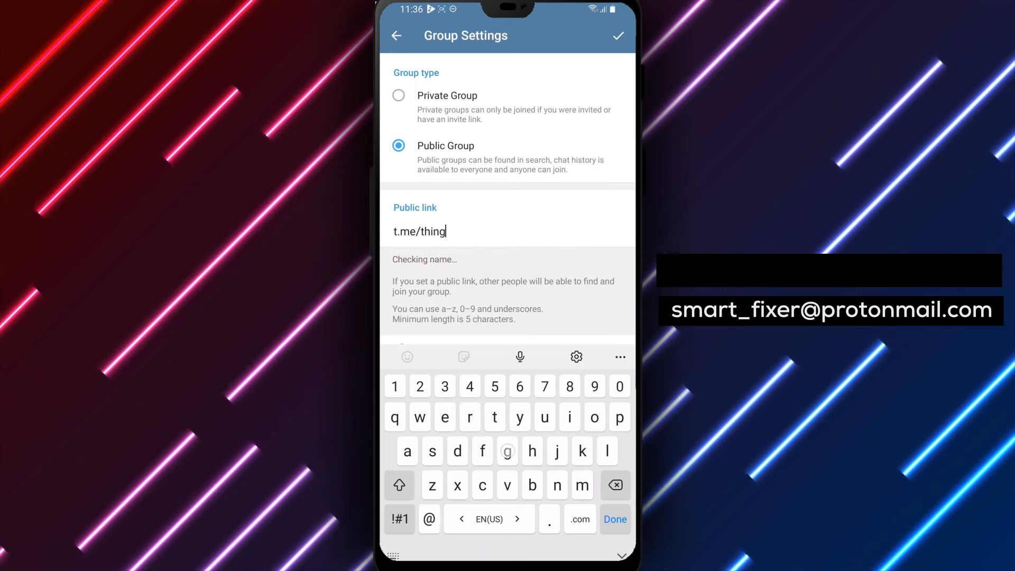
text(snnn)
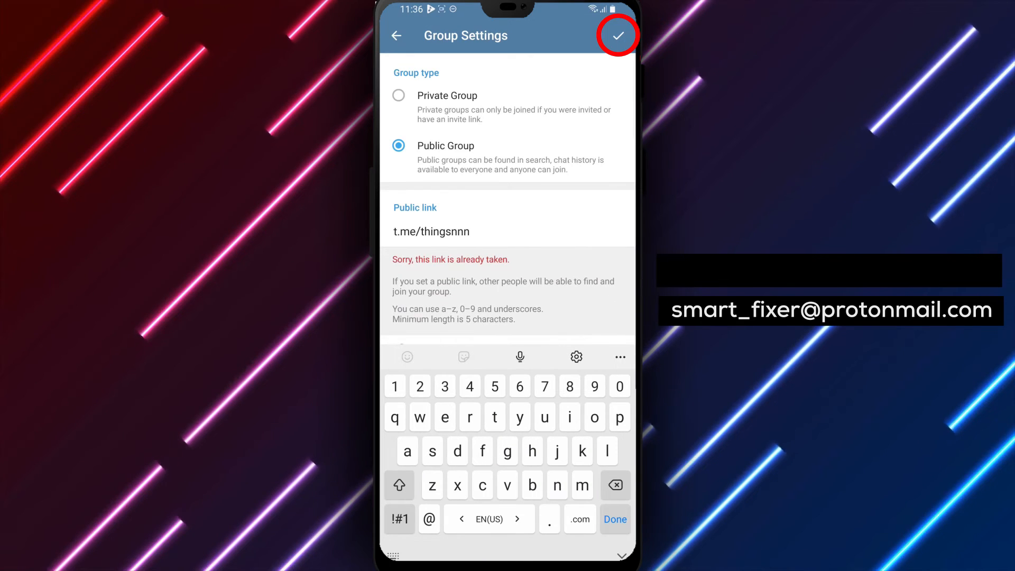
text(n)
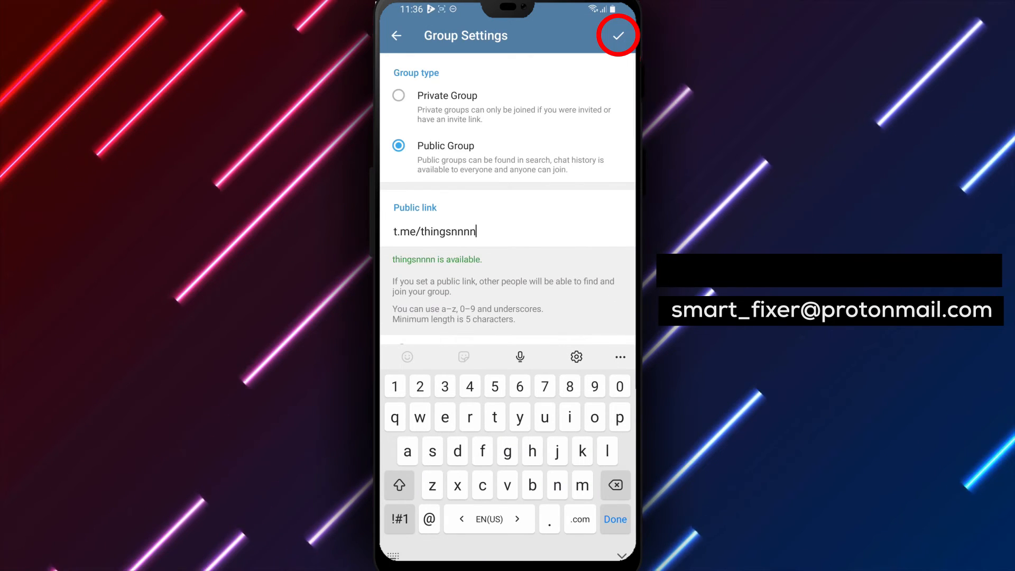
click(617, 35)
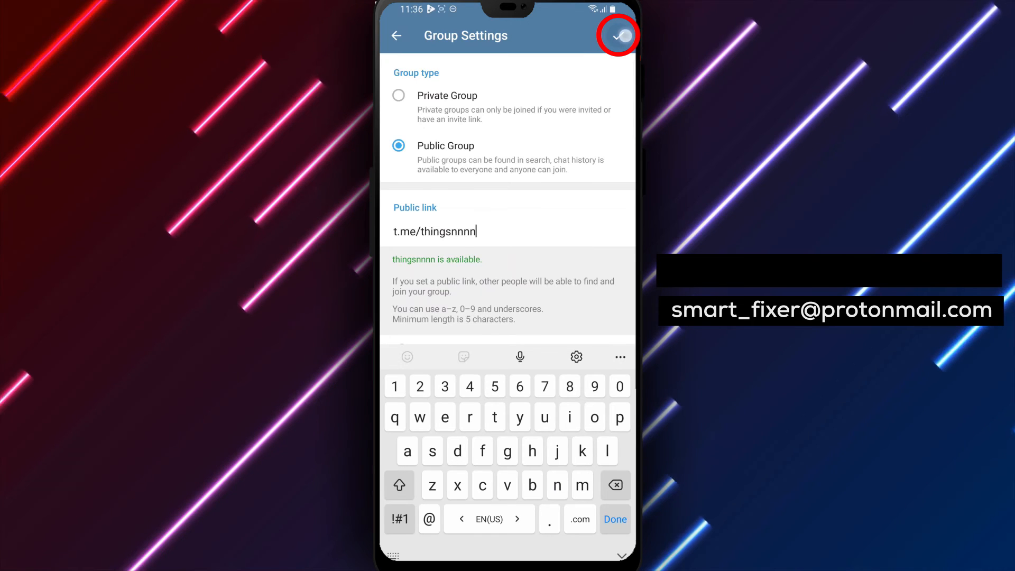
click(617, 36)
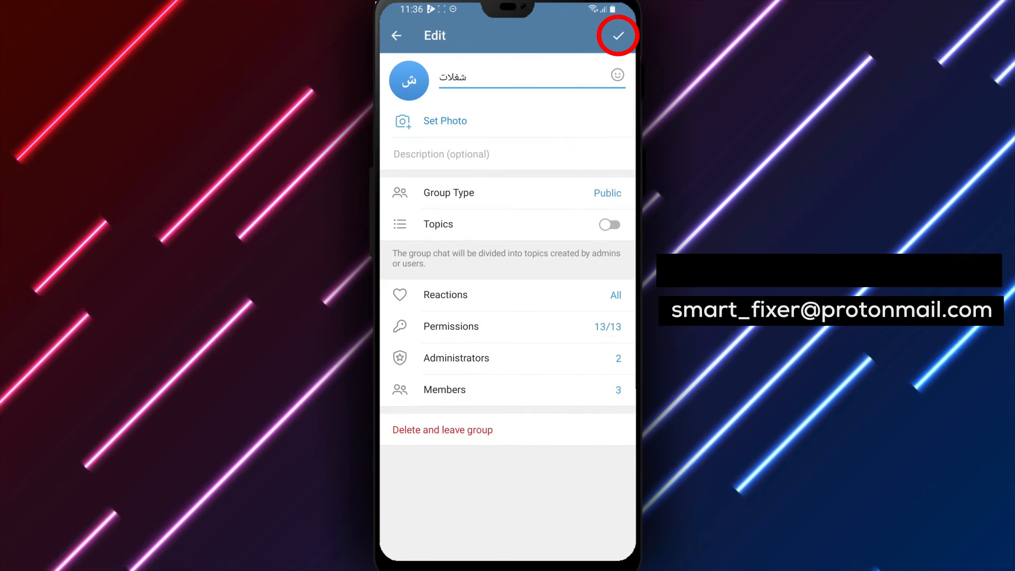
click(617, 36)
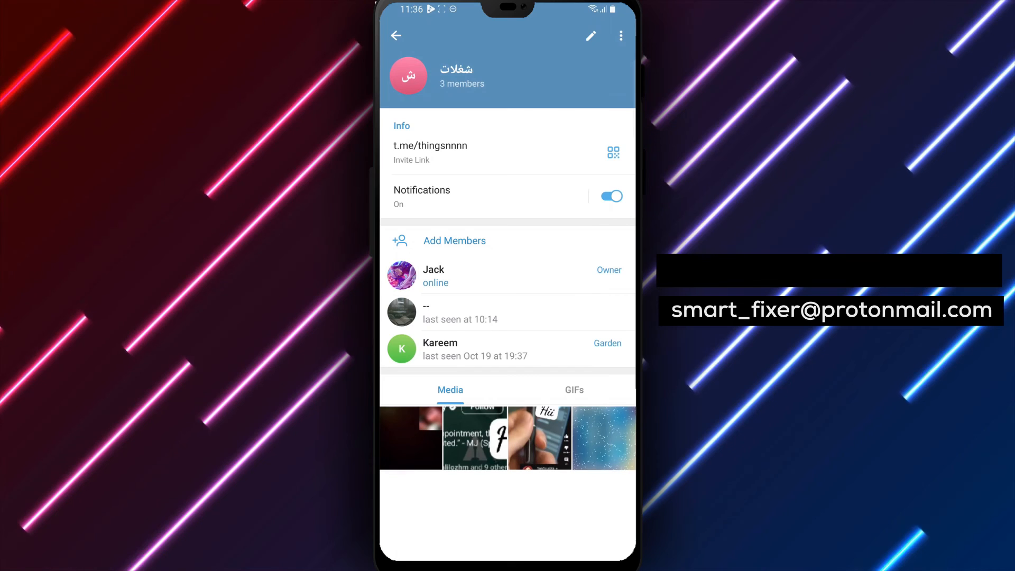